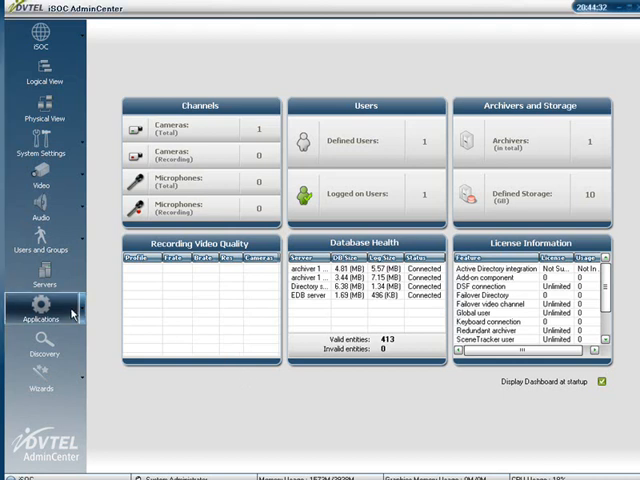
# Dismiss the AdminCenter dashboard to reveal the desktop and its SyncPlayer folder.
pyautogui.click(41, 310)
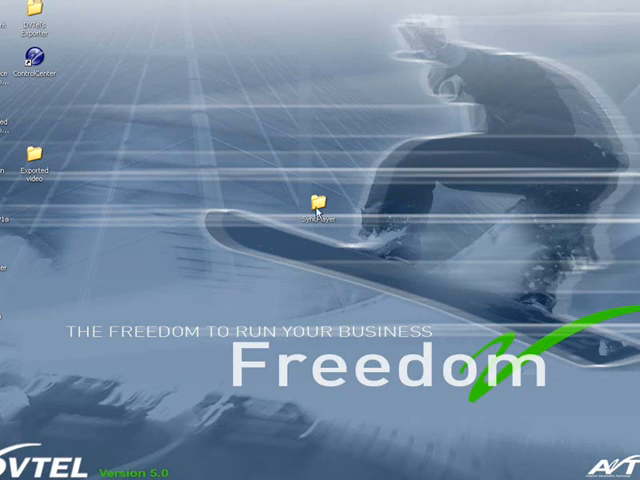
# Open the desktop SyncPlayer folder and run SyncPlayer.exe.
pyautogui.doubleClick(320, 197)
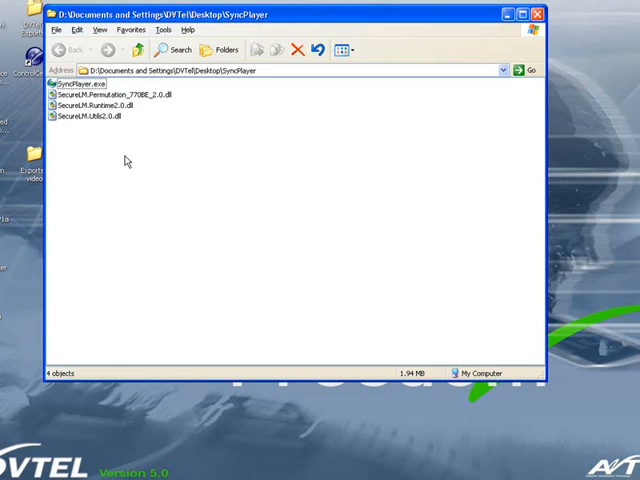
pyautogui.moveTo(78, 85)
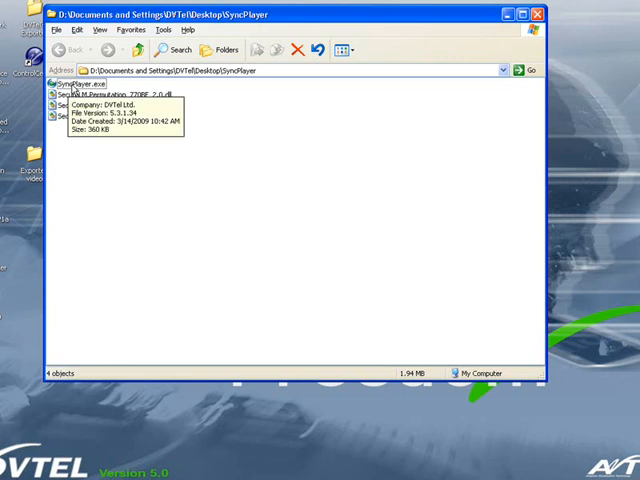
pyautogui.click(78, 81)
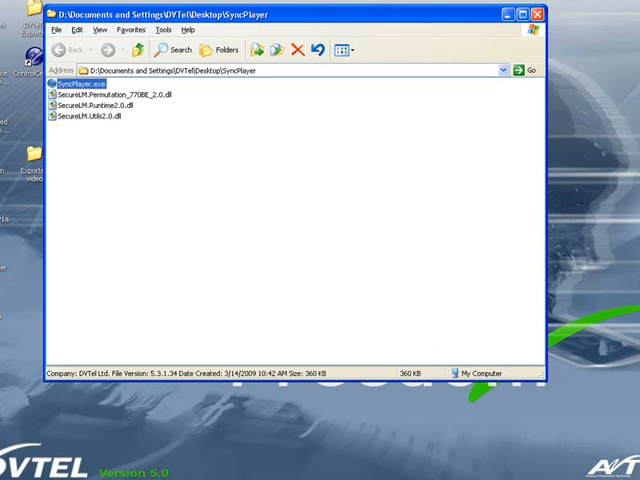
pyautogui.doubleClick(83, 84)
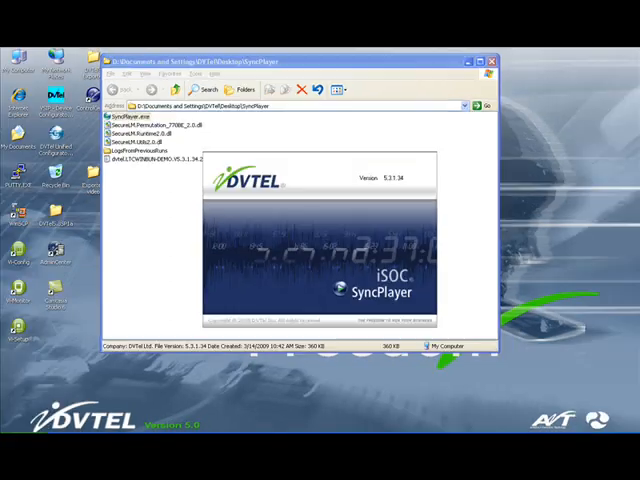
# Let the splash screen finish so SyncPlayer opens with an empty file list and timeline.
pyautogui.doubleClick(141, 127)
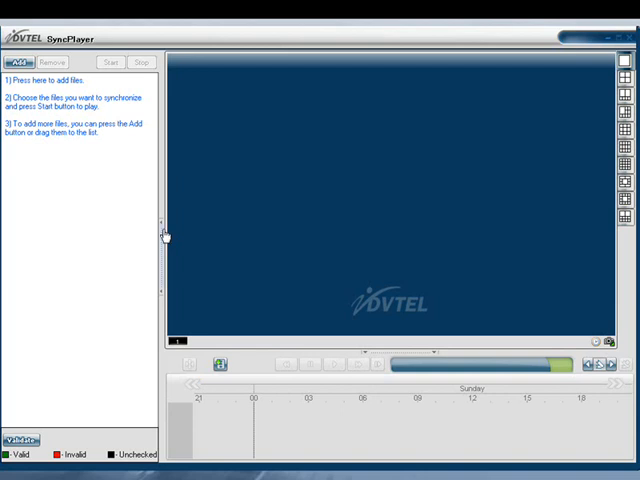
pyautogui.moveTo(124, 204)
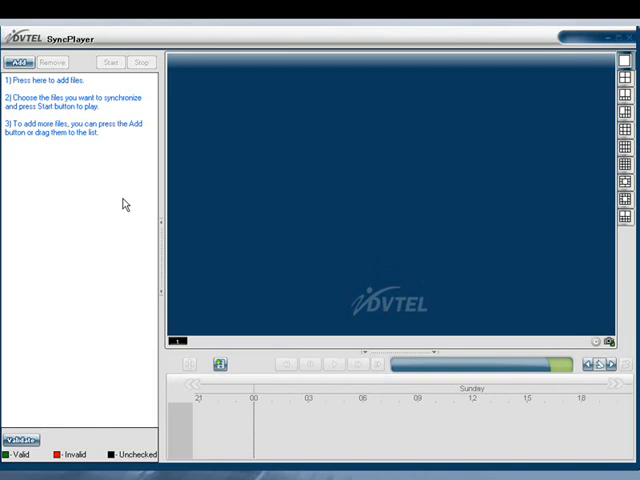
# Add the test camera clip from the Exported video folder to the file list.
pyautogui.click(18, 62)
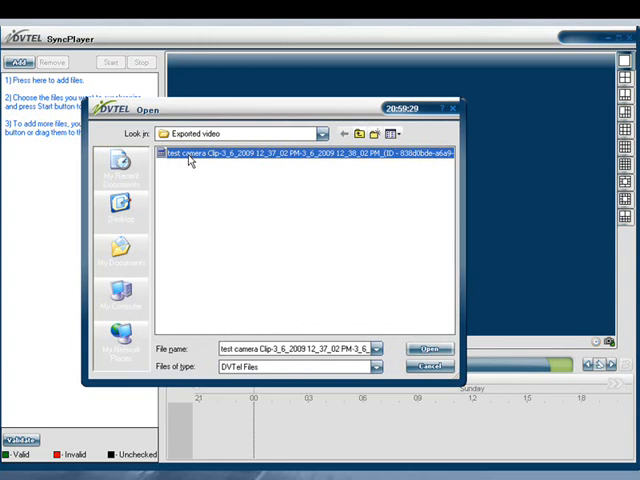
pyautogui.click(427, 349)
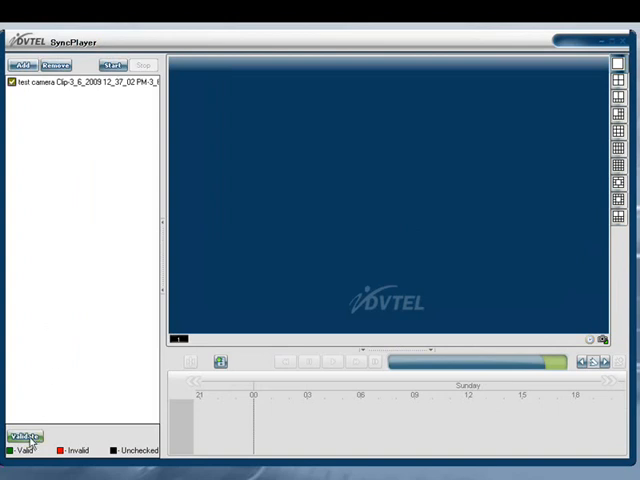
pyautogui.moveTo(32, 440)
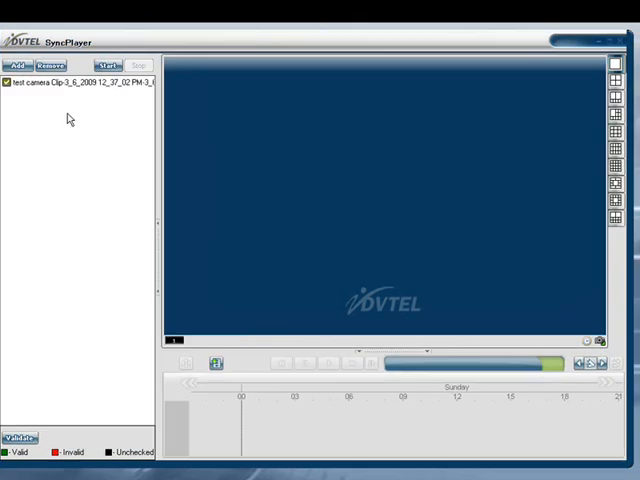
# Start the checked test camera clip and raise playback speed to x2.
pyautogui.click(107, 64)
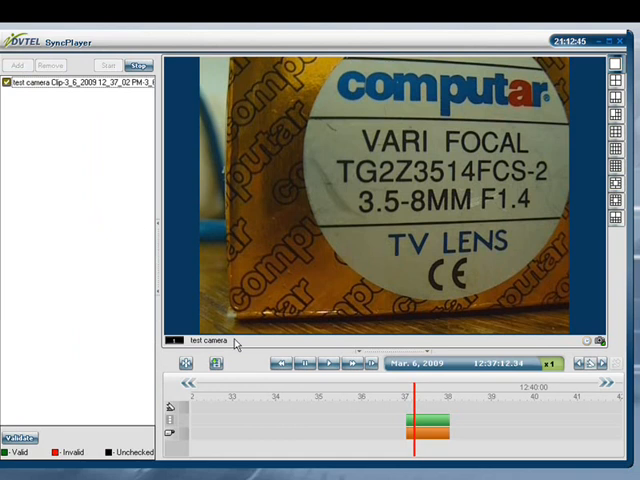
pyautogui.click(327, 364)
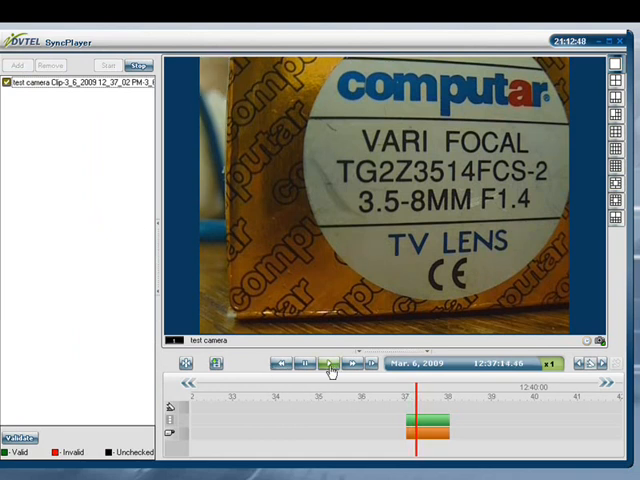
pyautogui.click(353, 363)
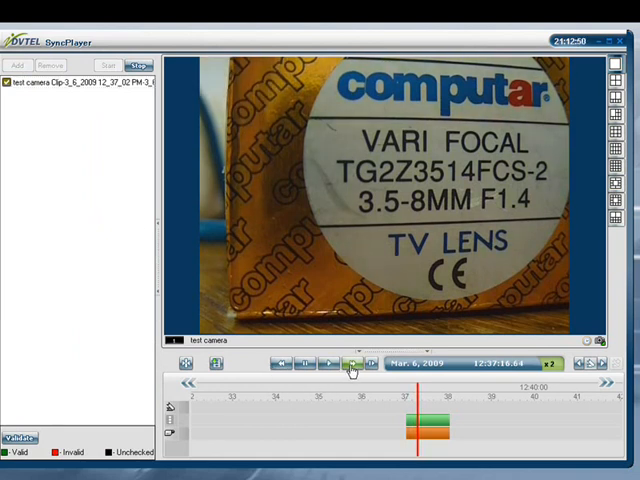